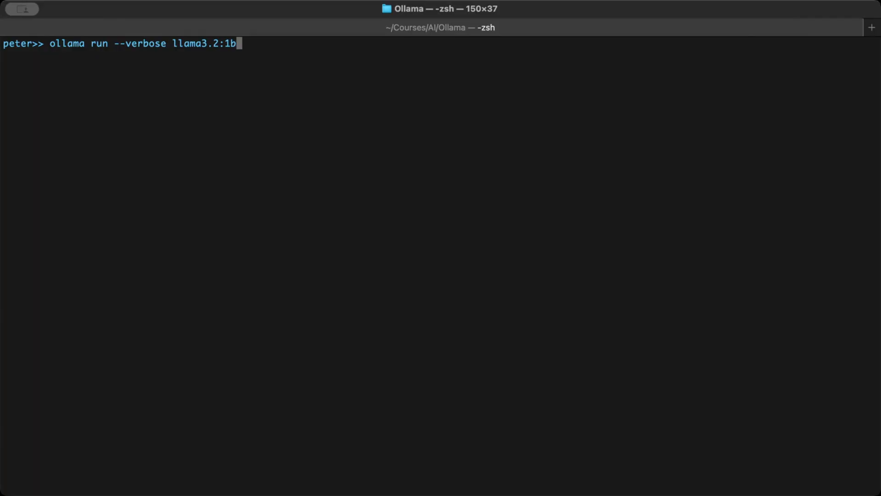
- Run ollama run --verbose llama3.2:1b with a 'Hi there' greeting prompt
type("\"Hi the")
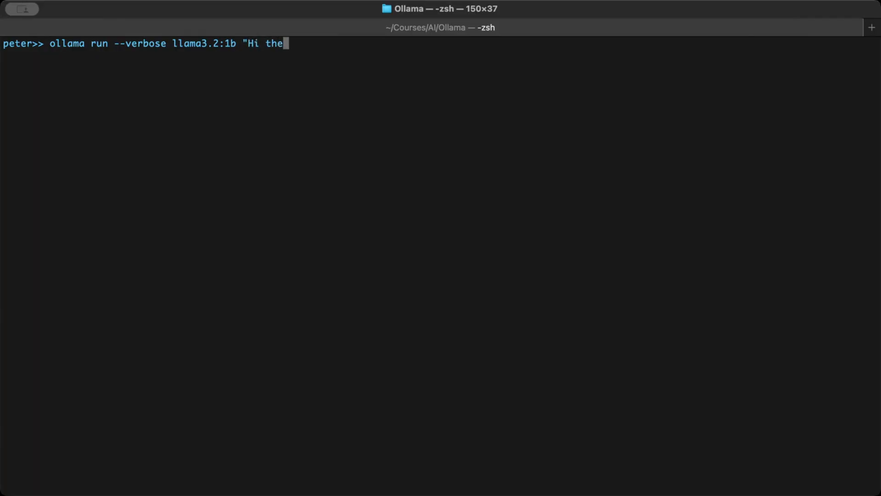
key("Enter")
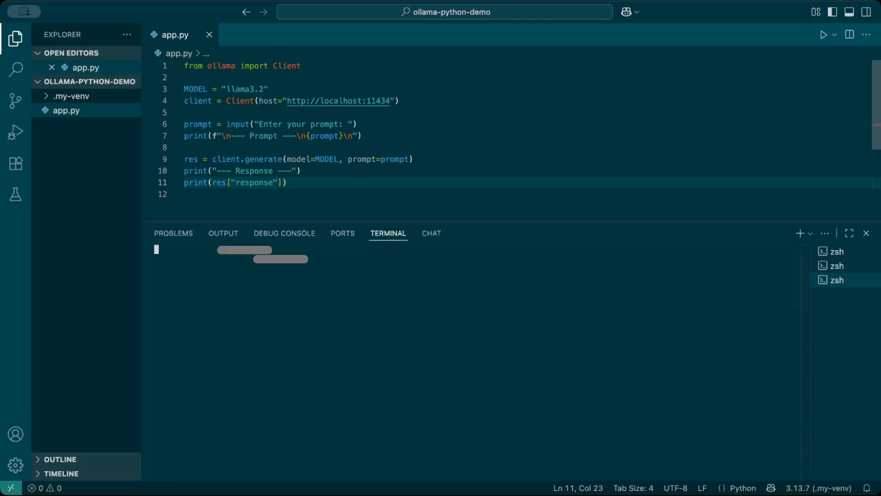
type("python")
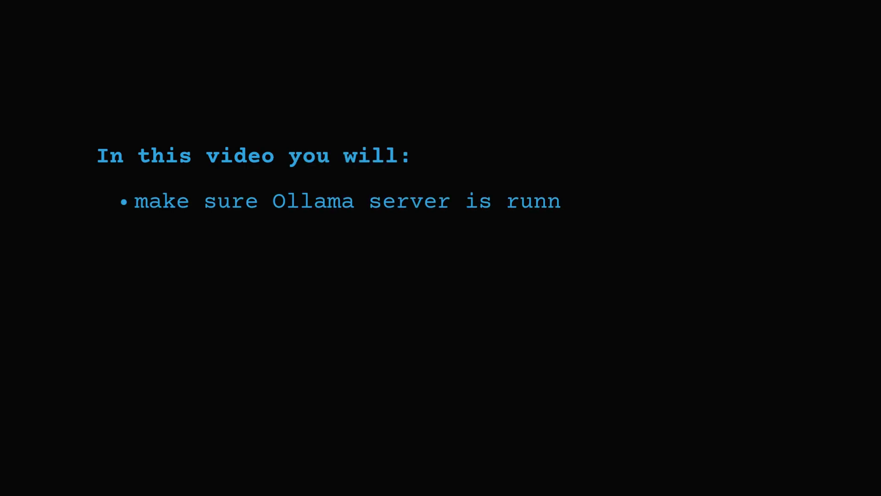
type("ing")
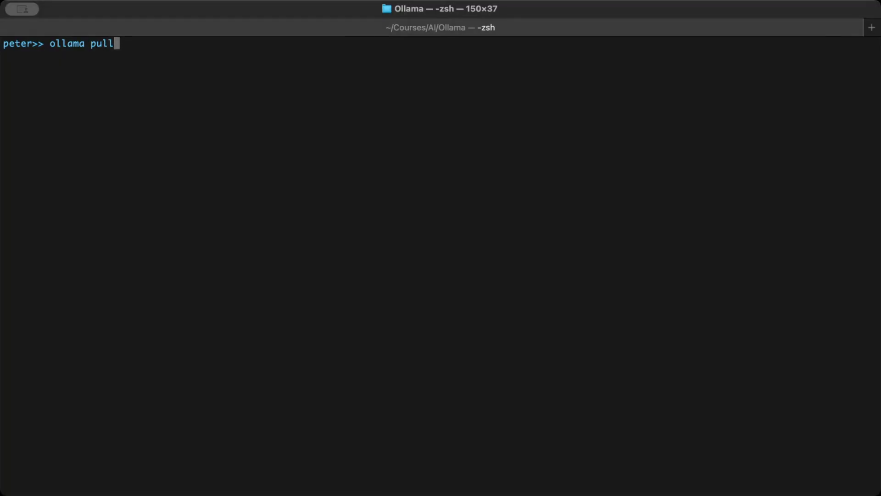
- Pull the llama3.2 model, then run llama3.2 with the prompt "Hi there"
type("llama3.2")
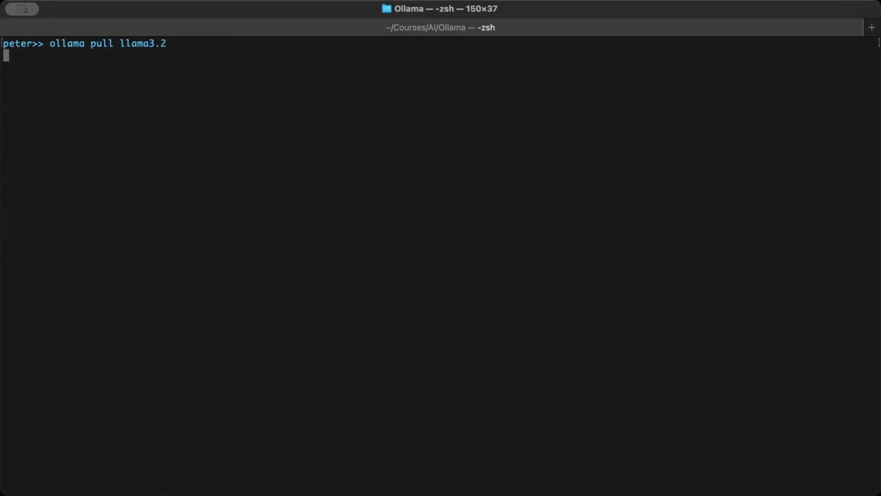
key("Return")
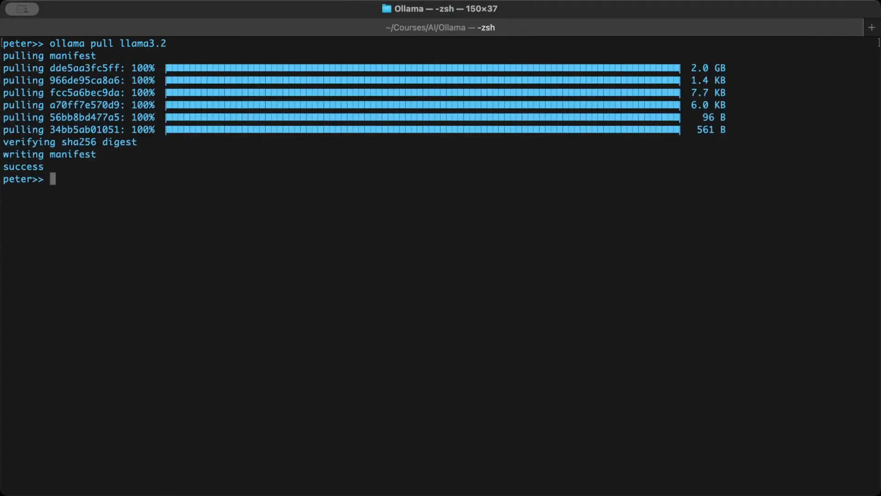
type("ollama r")
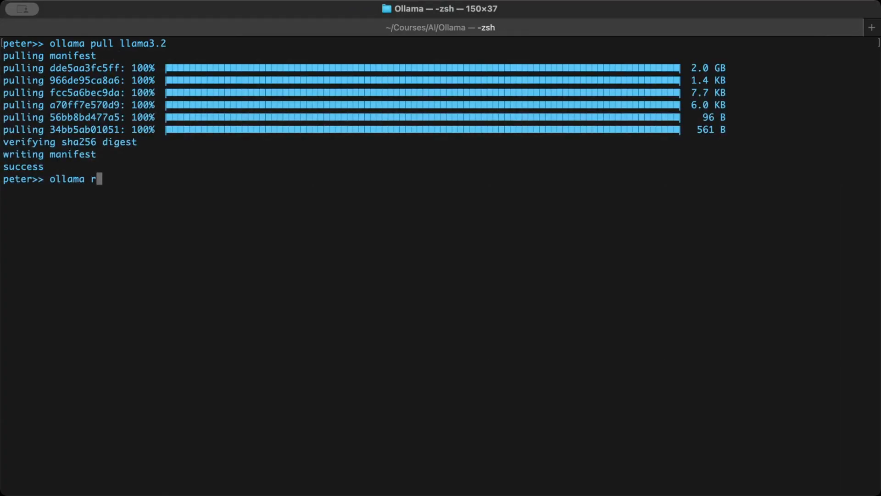
type("un llama3.2")
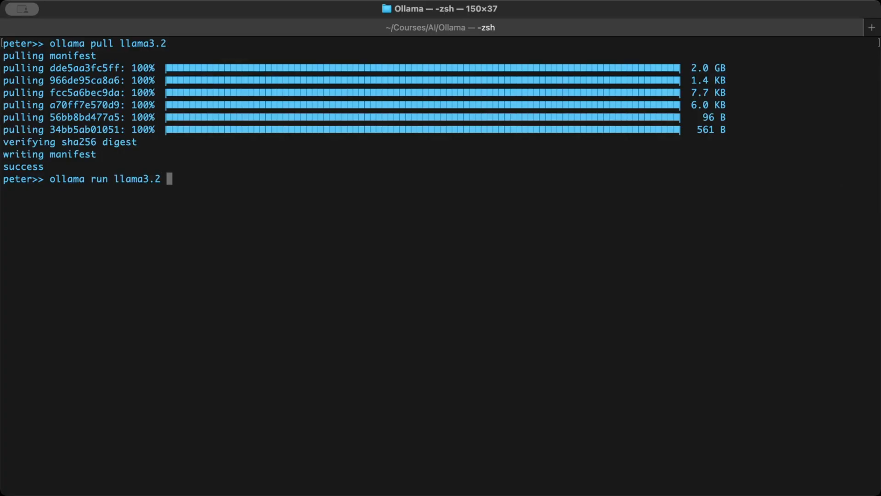
type("\"Hi thr")
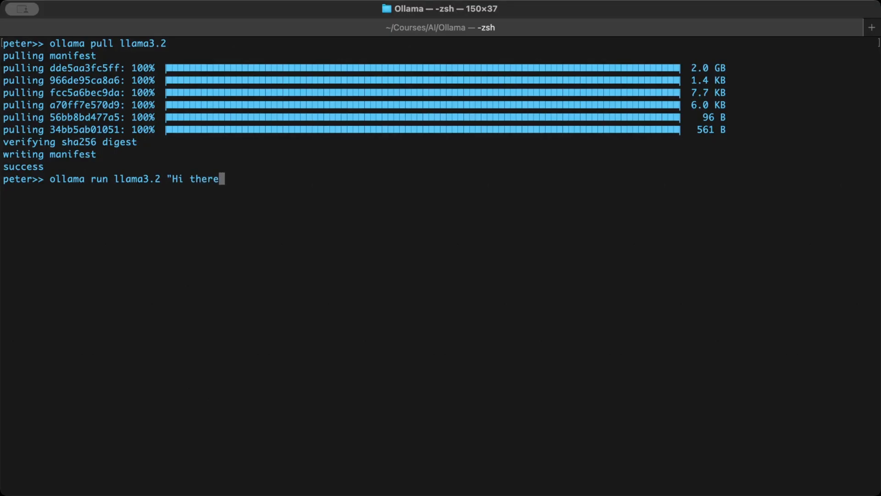
key("Return")
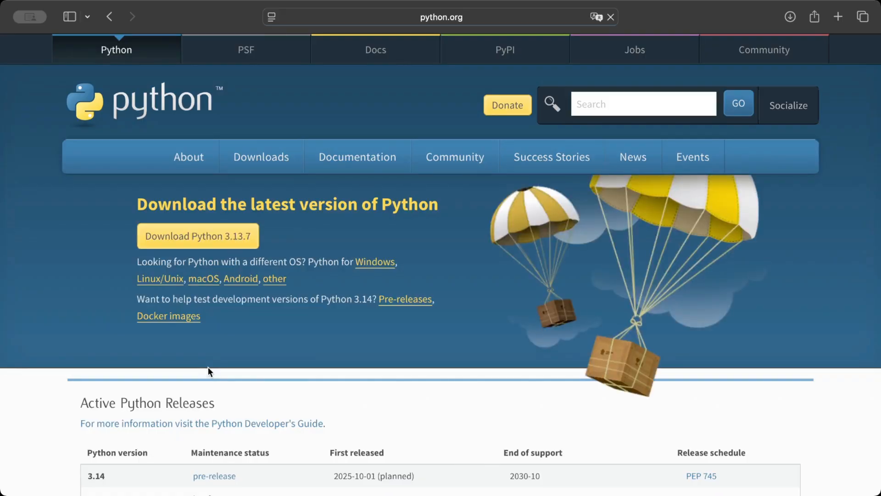
- View python.org's home page with the Download Python 3.13.7 button
left_click(197, 236)
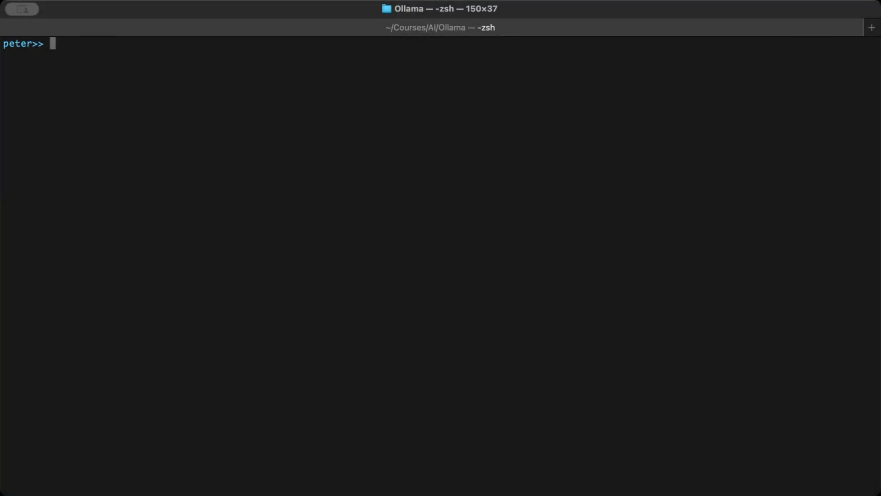
- Create the ollama-python-demo folder and change into it
type("mkdir ollama")
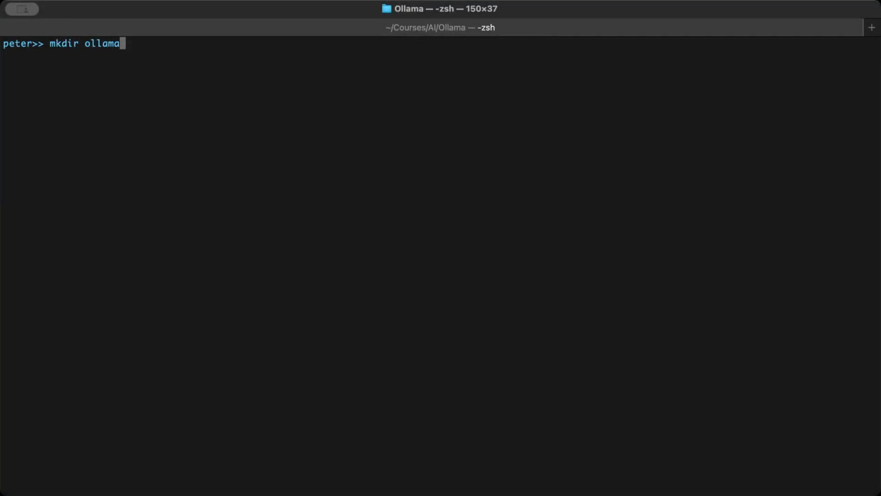
type("-python-demo")
type("cd")
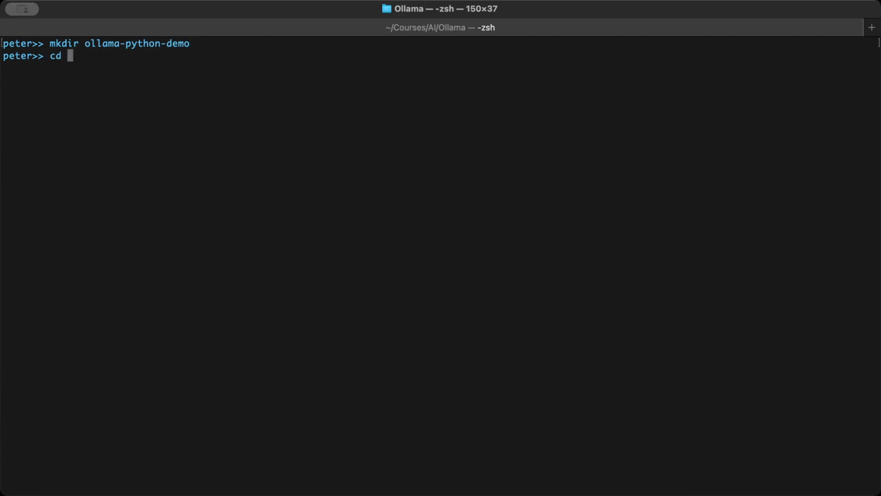
type("ollama-python-demo")
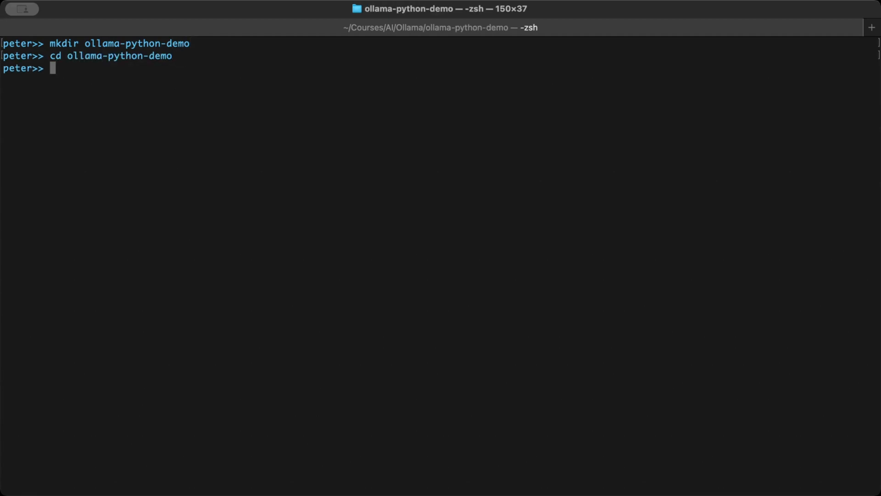
- Create a .my-venv virtual environment with python3 -m venv and activate it
type("python3 -m")
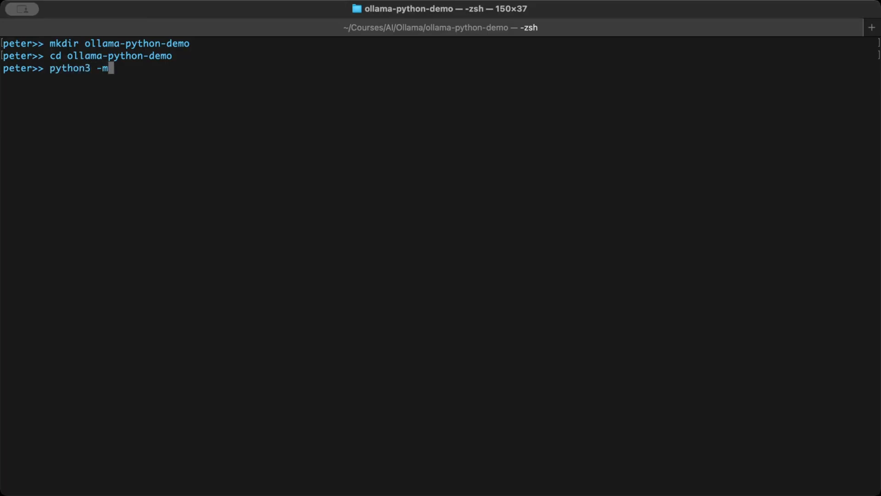
type("venv")
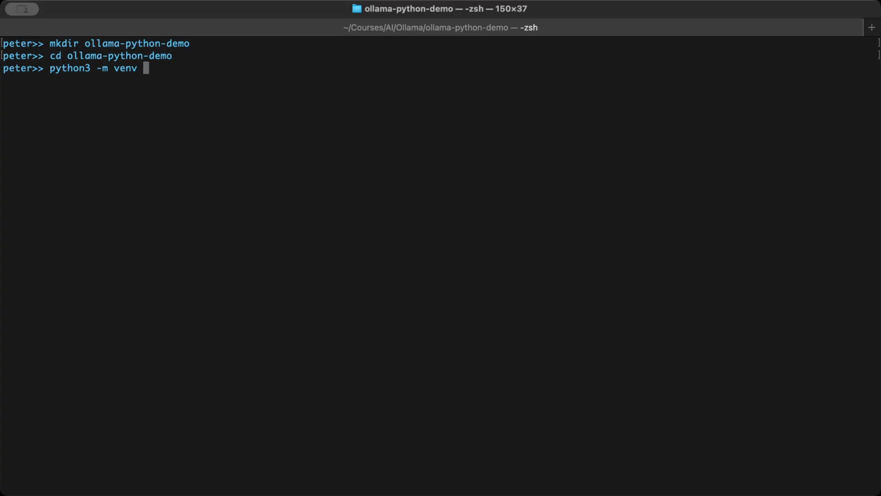
type(".my-venv")
type("sou")
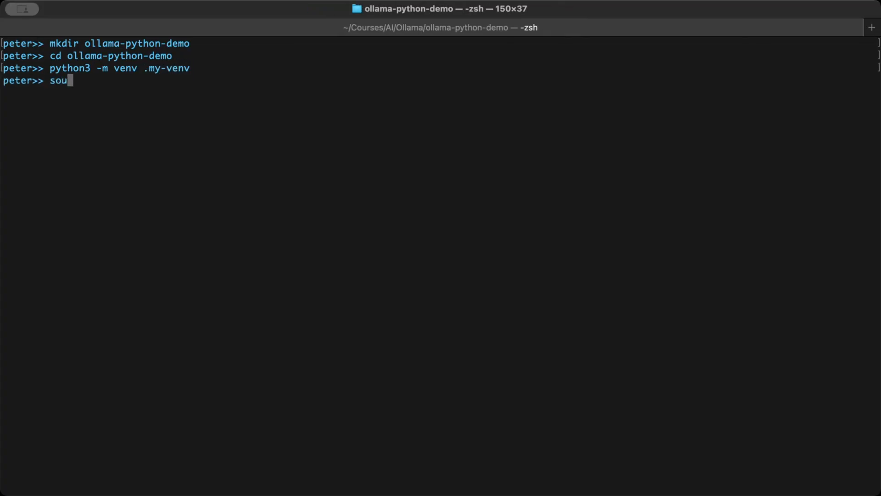
type("rce .my")
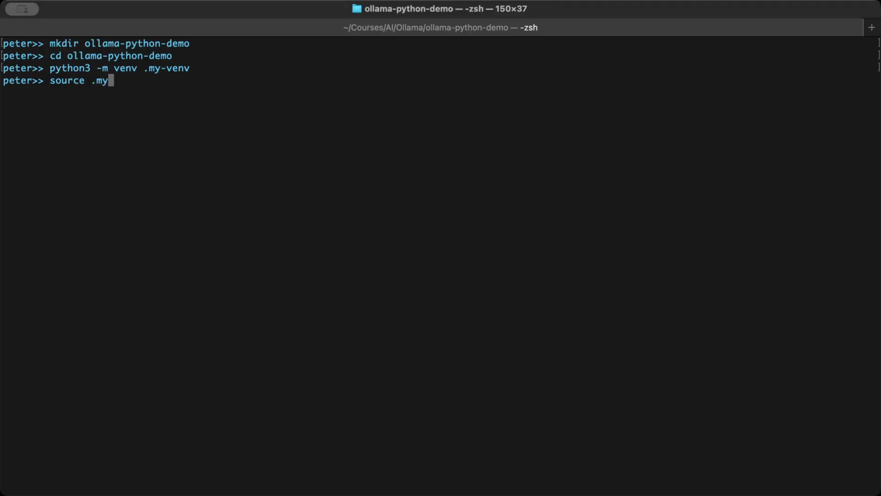
type("-venv/bin")
type("pip install")
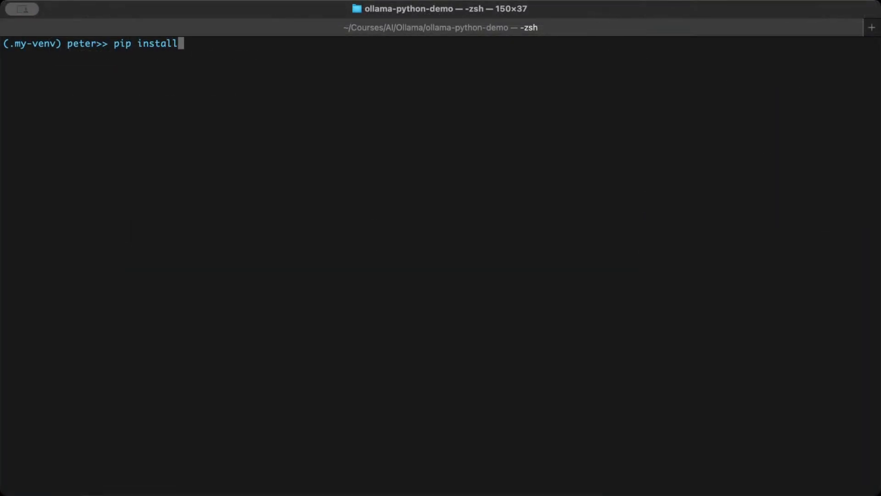
- Install the ollama package with pip into the active .my-venv
type("ollama")
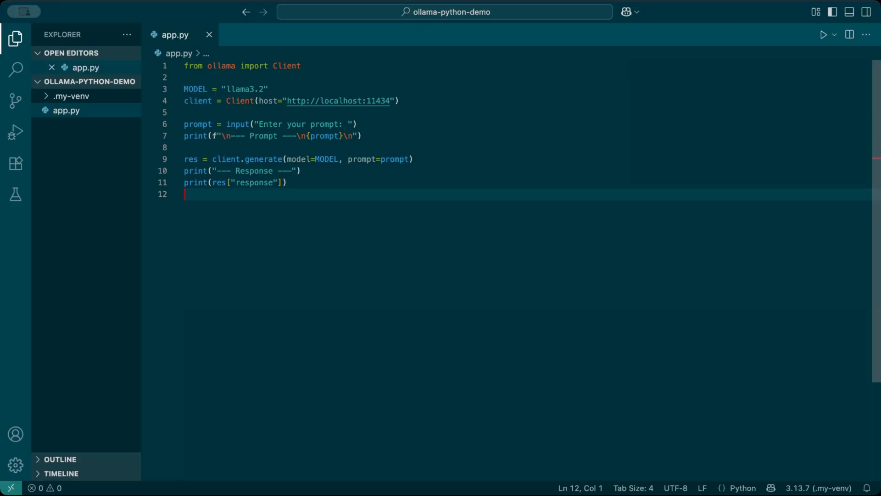
- Review the Ollama client script in app.py and open a terminal with .my-venv activated
double_click(286, 66)
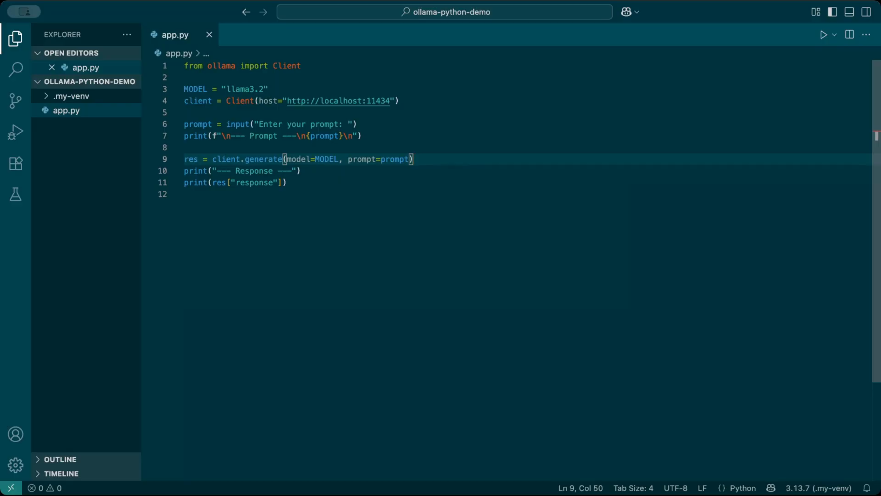
left_click(297, 171)
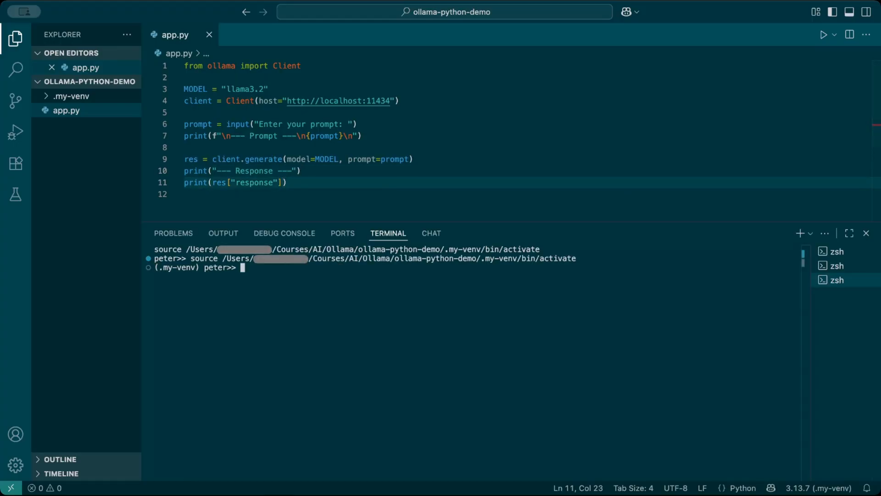
- Run python3 app.py and submit the prompt "Are you there?" to llama3.2
type("python3 app.py")
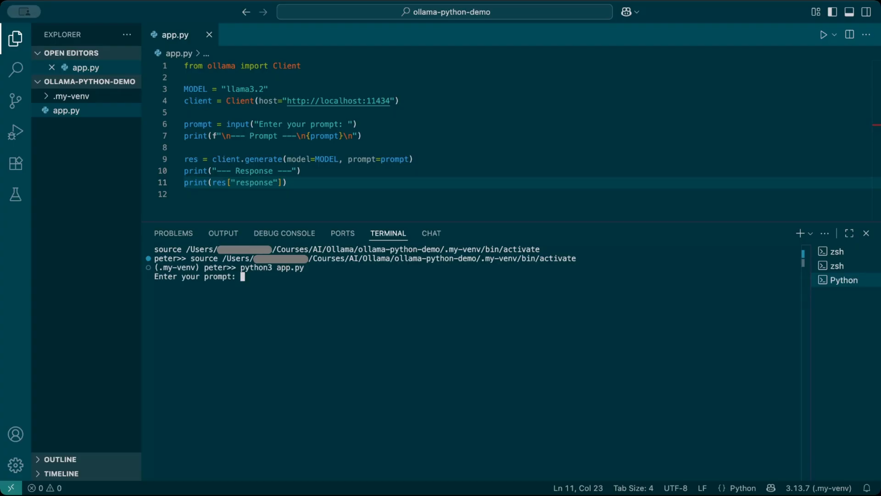
type("Are you the")
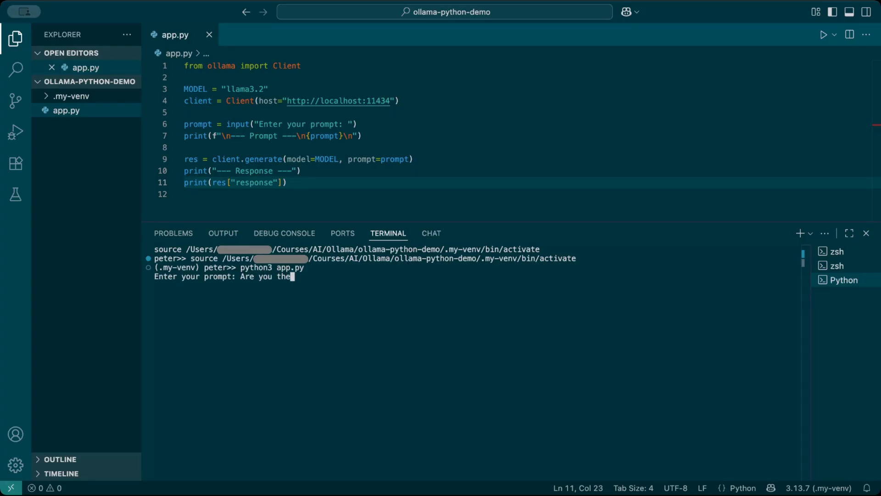
key("Enter")
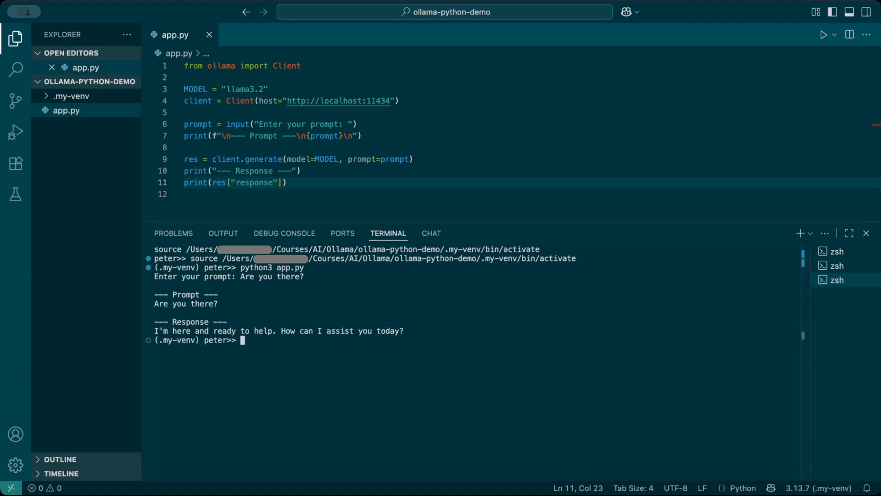